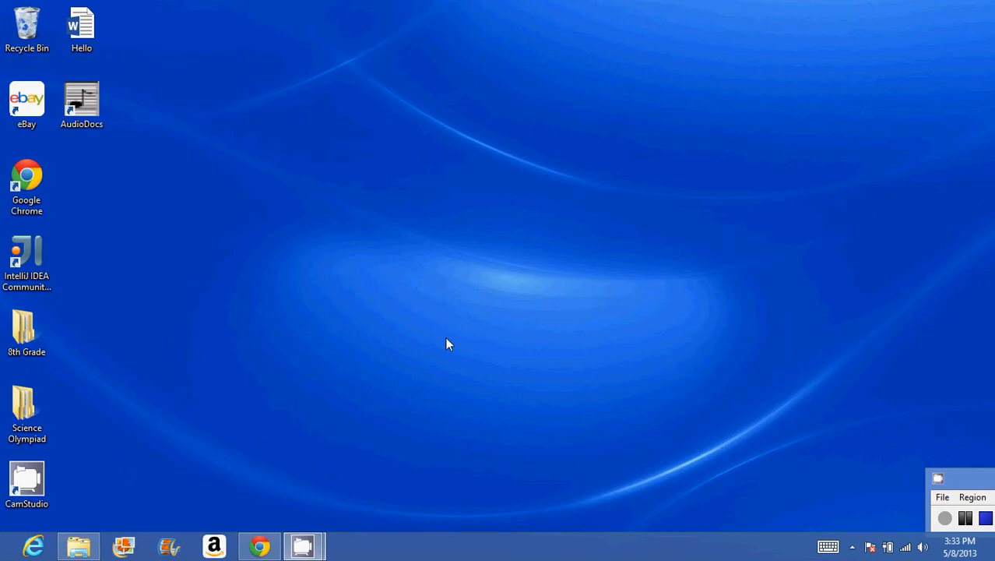
{"action": "mouse_move", "coordinate": [327, 423]}
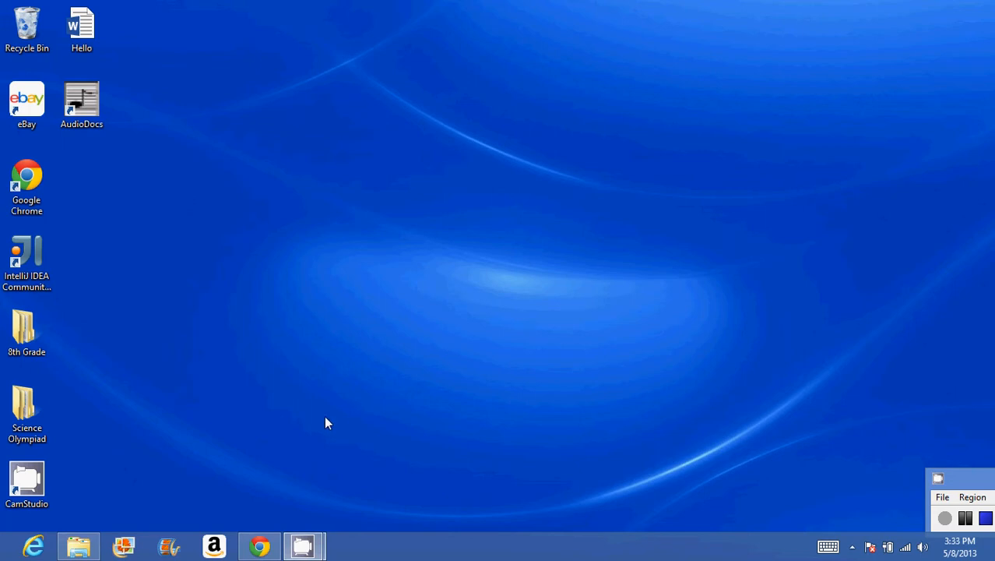
{"action": "mouse_move", "coordinate": [294, 231]}
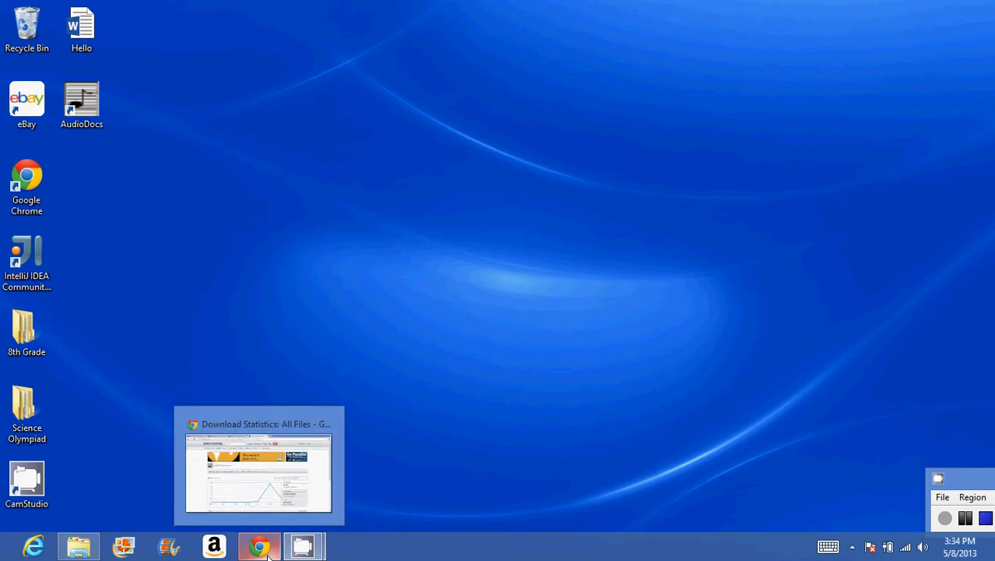
{"action": "right_click", "coordinate": [258, 545]}
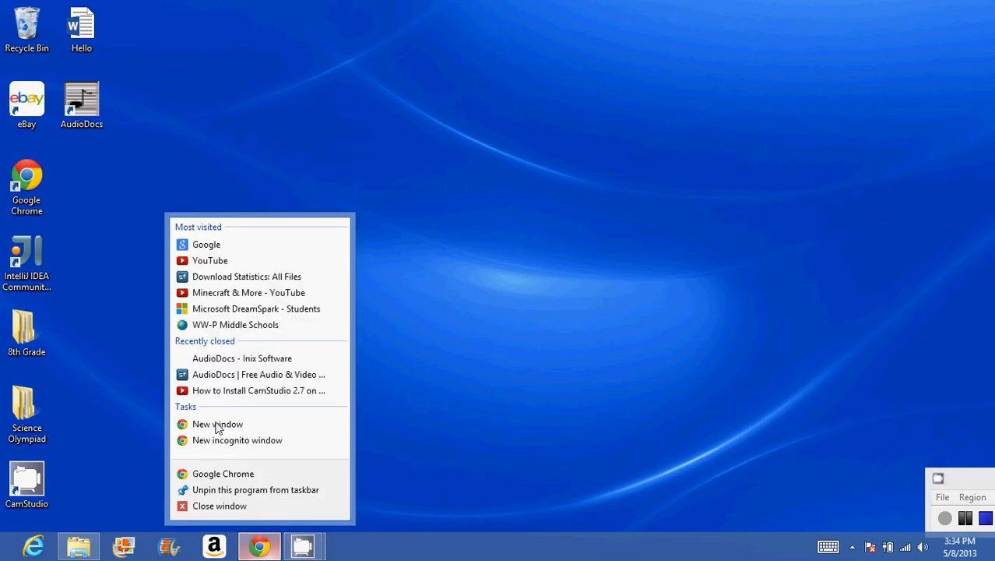
{"action": "left_click", "coordinate": [304, 512]}
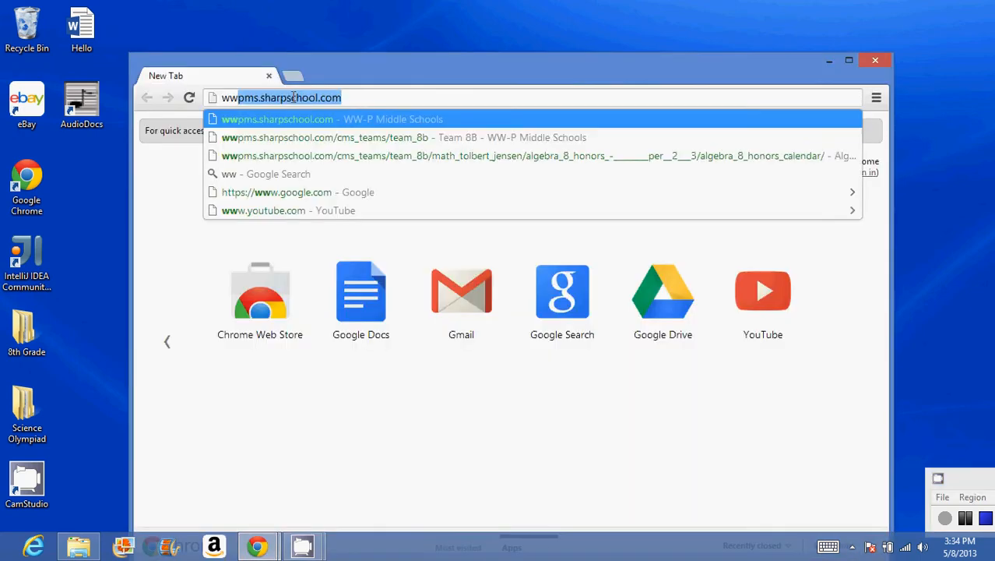
{"action": "type", "text": "www.inixsoftware.com/audiodocs.html"}
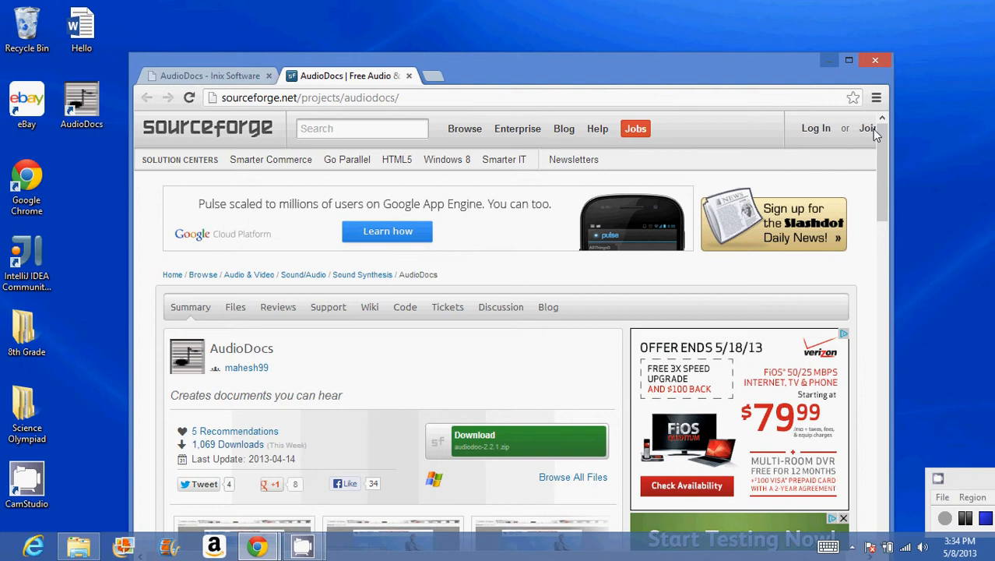
{"action": "mouse_move", "coordinate": [610, 8]}
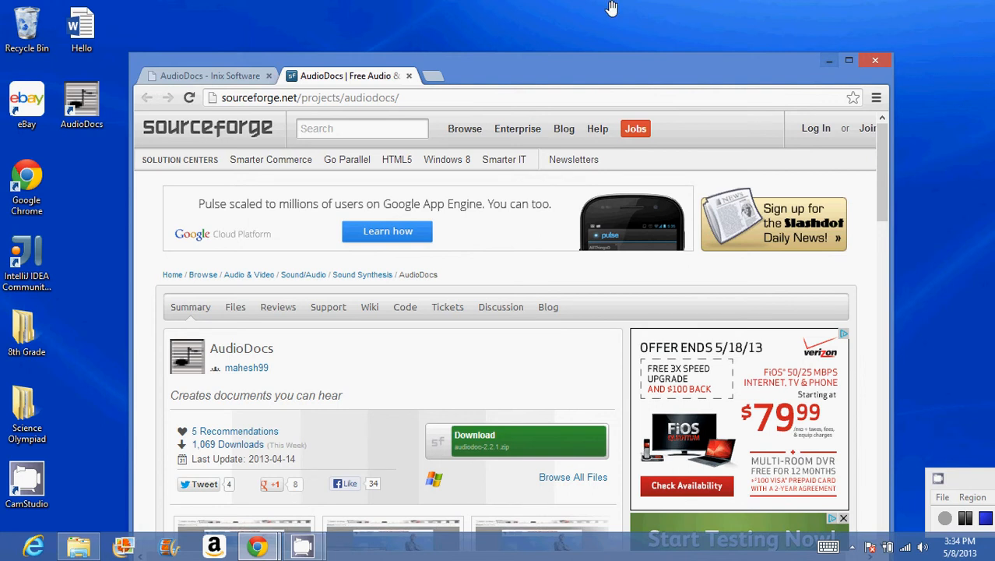
{"action": "mouse_move", "coordinate": [863, 311]}
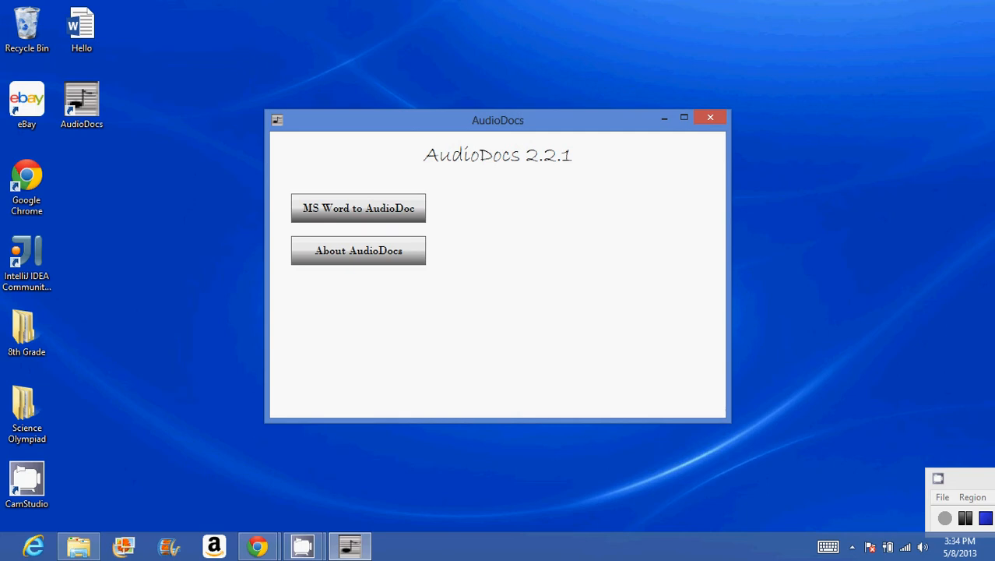
{"action": "left_click", "coordinate": [81, 28]}
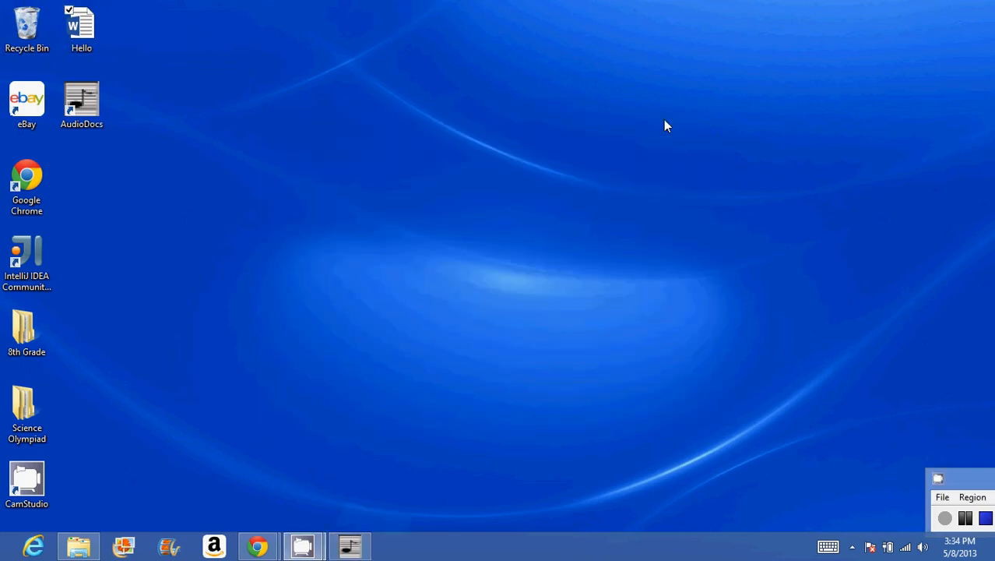
{"action": "left_click", "coordinate": [81, 28]}
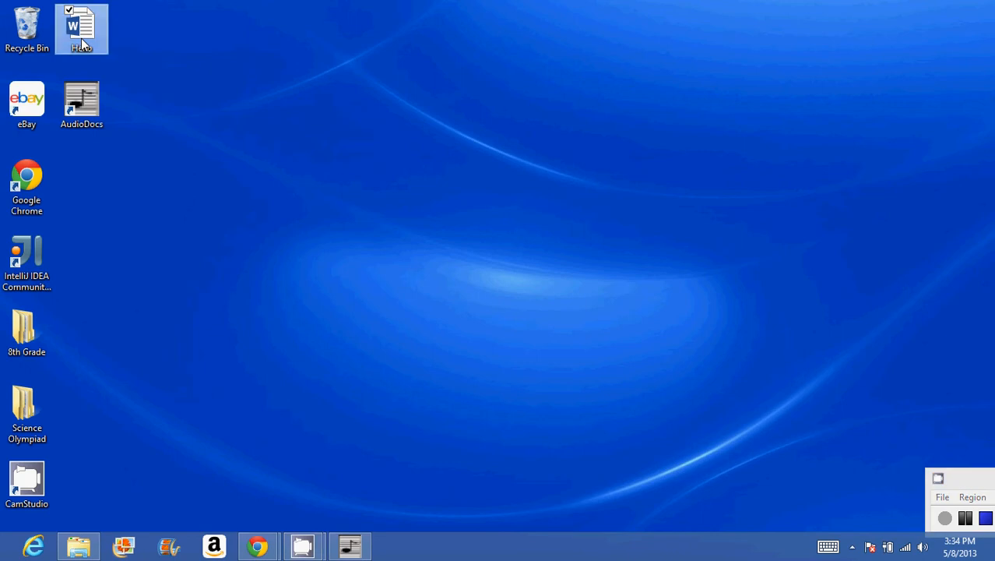
{"action": "double_click", "coordinate": [81, 28]}
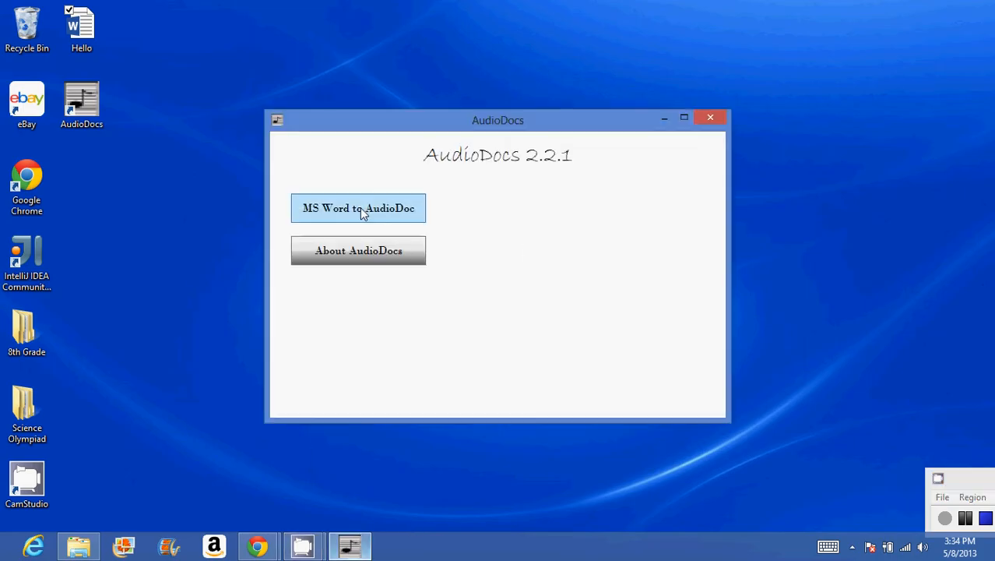
{"action": "mouse_move", "coordinate": [471, 246]}
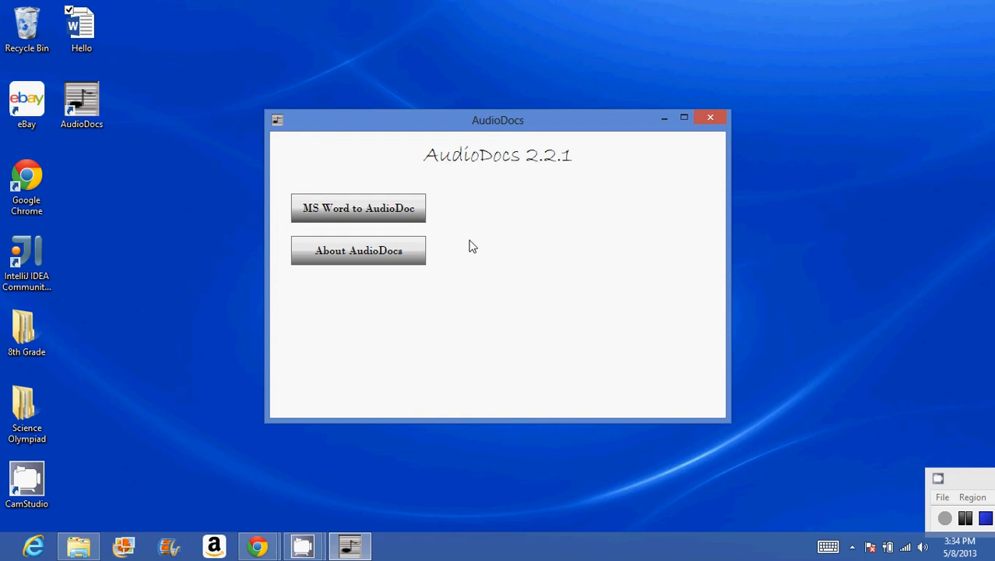
Convert Hello.docx into a Hello audio file via MS Word to AudioDoc
{"action": "left_click", "coordinate": [358, 207]}
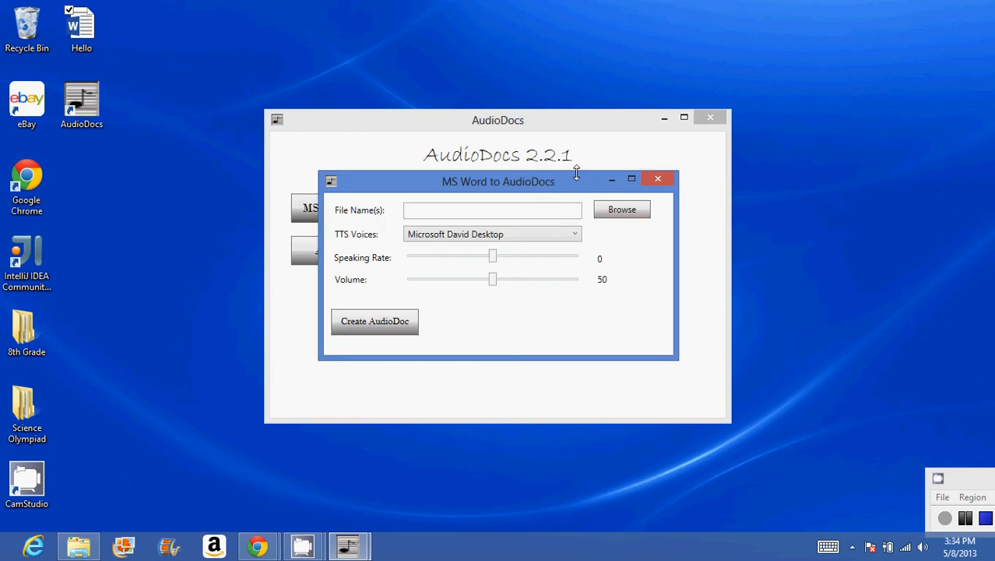
{"action": "left_click", "coordinate": [621, 208]}
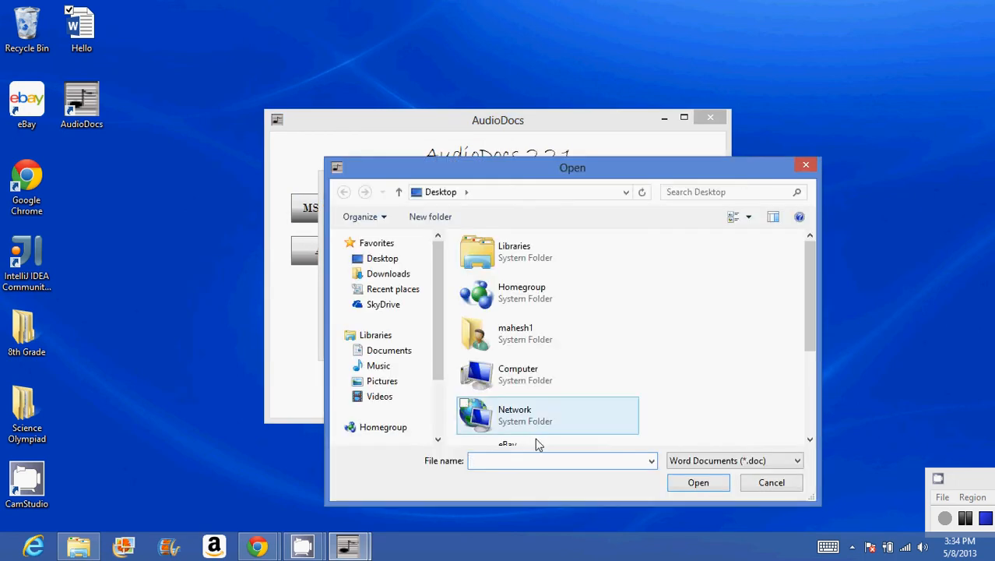
{"action": "scroll", "scroll_direction": "down", "scroll_amount": 3}
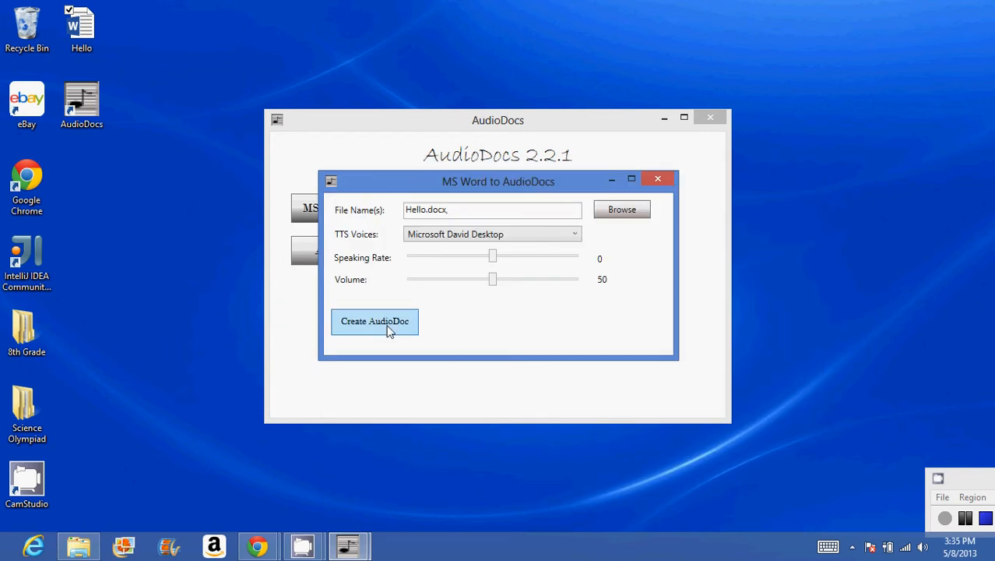
{"action": "left_click", "coordinate": [374, 321]}
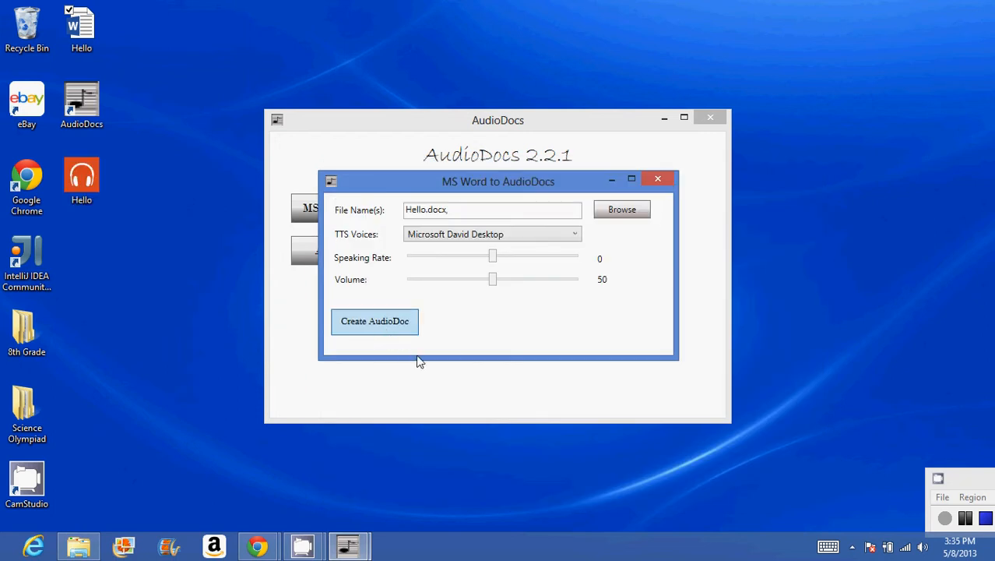
Dismiss the conversion window and close AudioDocs, leaving the Hello AudioDoc on the desktop
{"action": "left_click", "coordinate": [373, 321]}
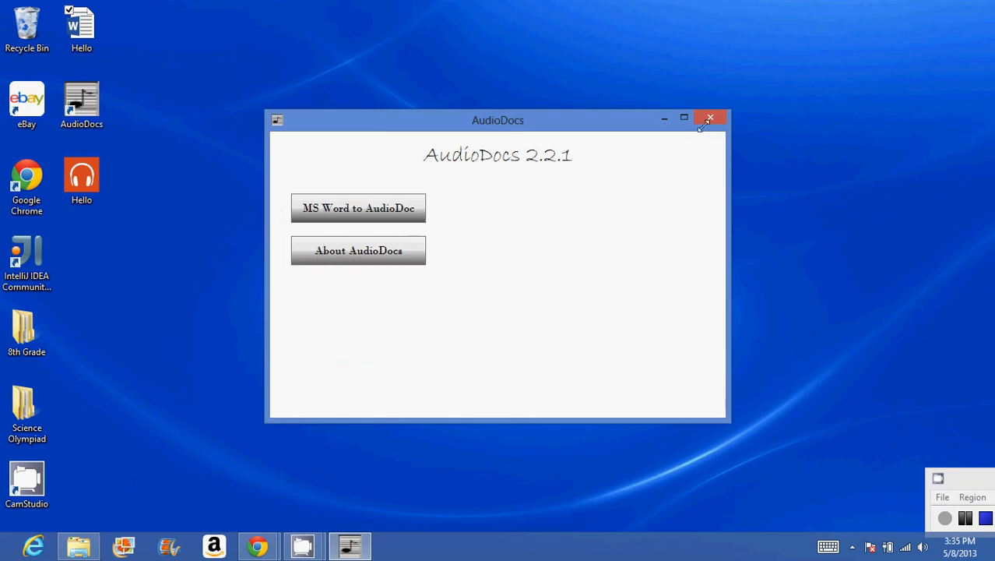
{"action": "left_click", "coordinate": [710, 119]}
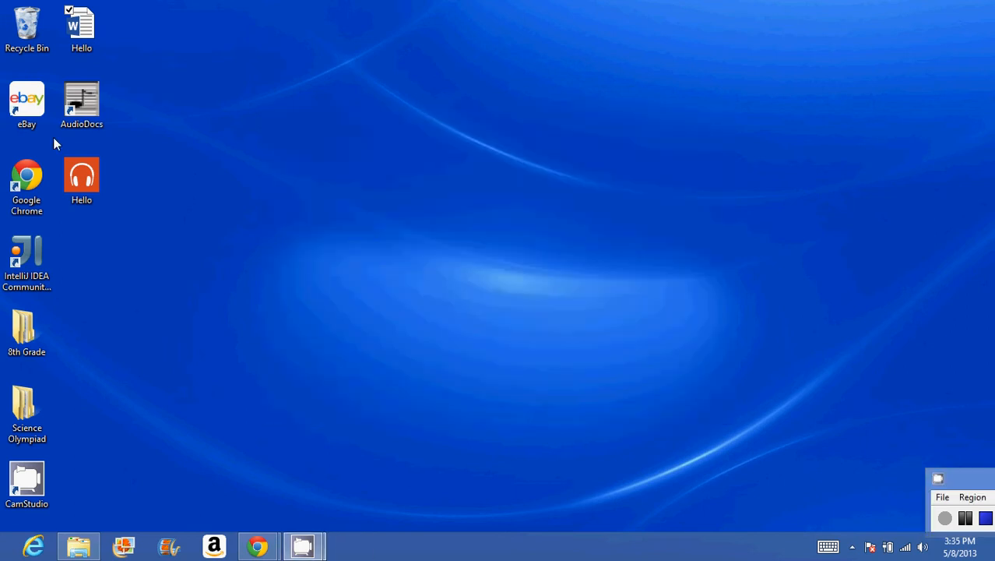
Play the desktop Hello audio file in Windows Media Player to the end, then close the player
{"action": "right_click", "coordinate": [81, 174]}
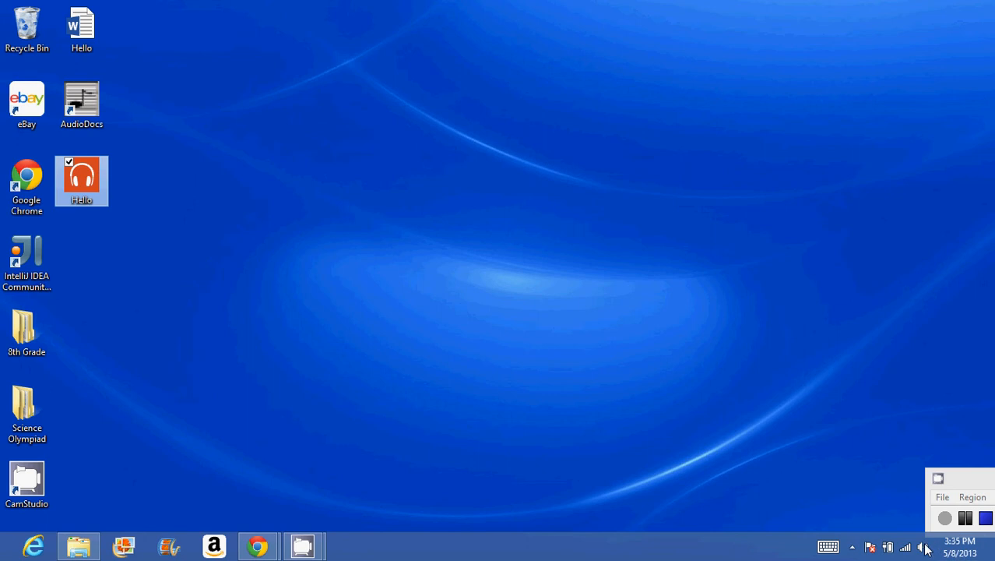
{"action": "double_click", "coordinate": [81, 181]}
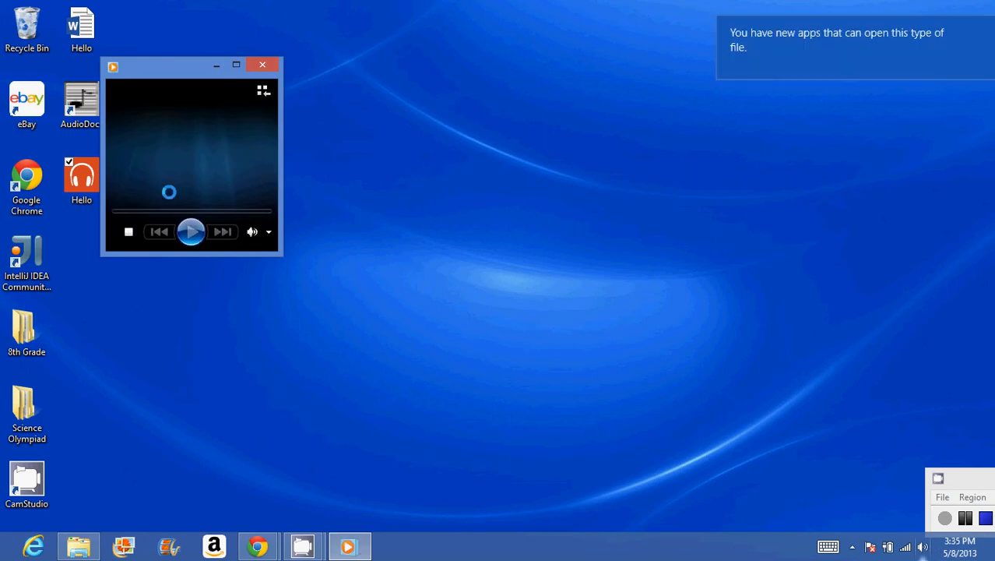
{"action": "left_click", "coordinate": [190, 230]}
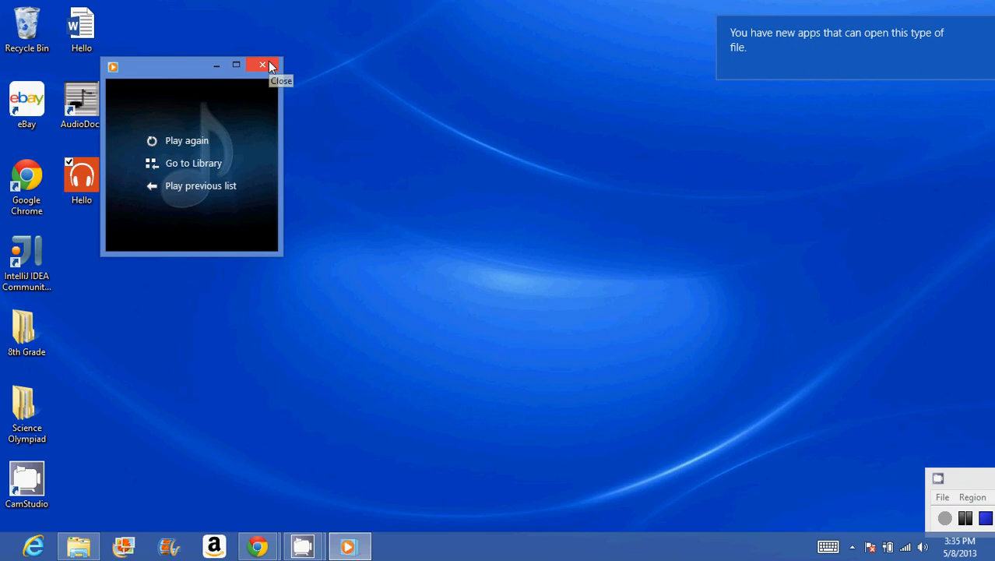
{"action": "left_click", "coordinate": [263, 65]}
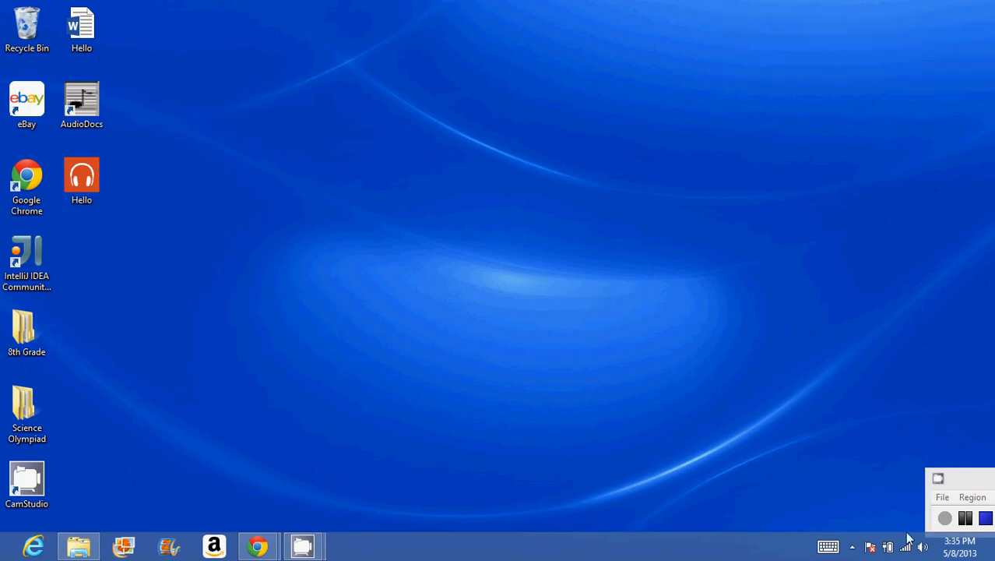
{"action": "mouse_move", "coordinate": [109, 193]}
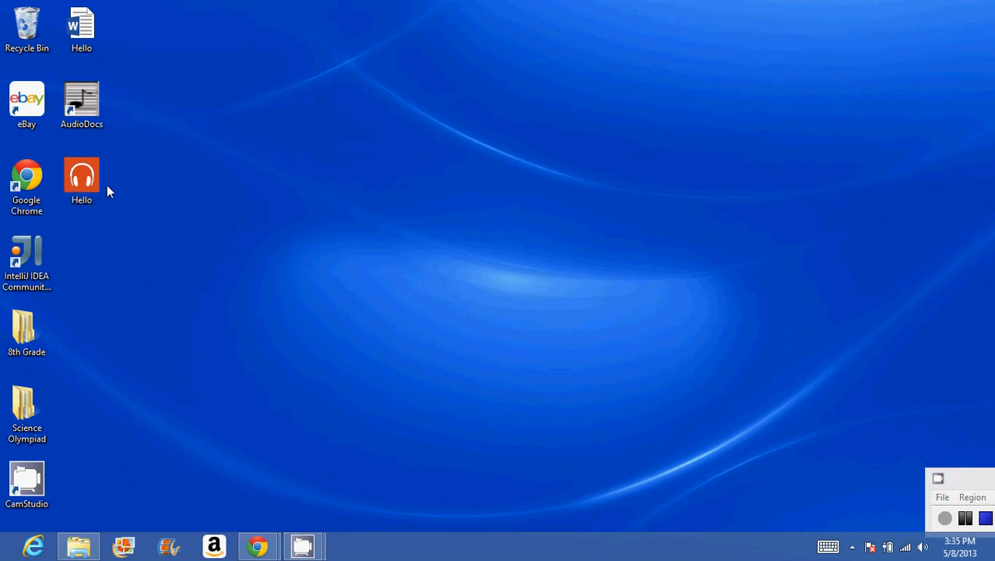
Select the Hello audio icon on the desktop for removal
{"action": "left_click", "coordinate": [82, 179]}
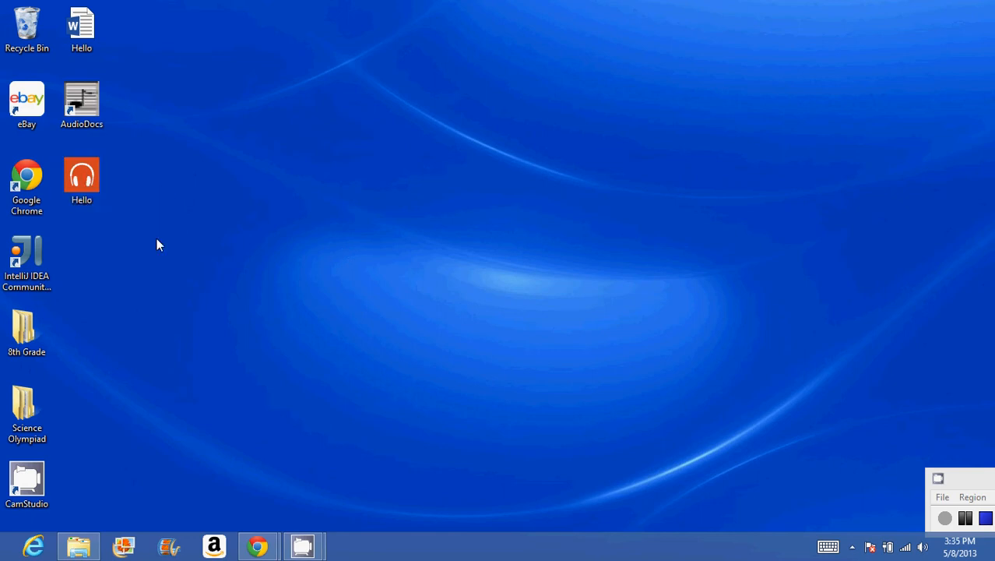
{"action": "left_click", "coordinate": [83, 174]}
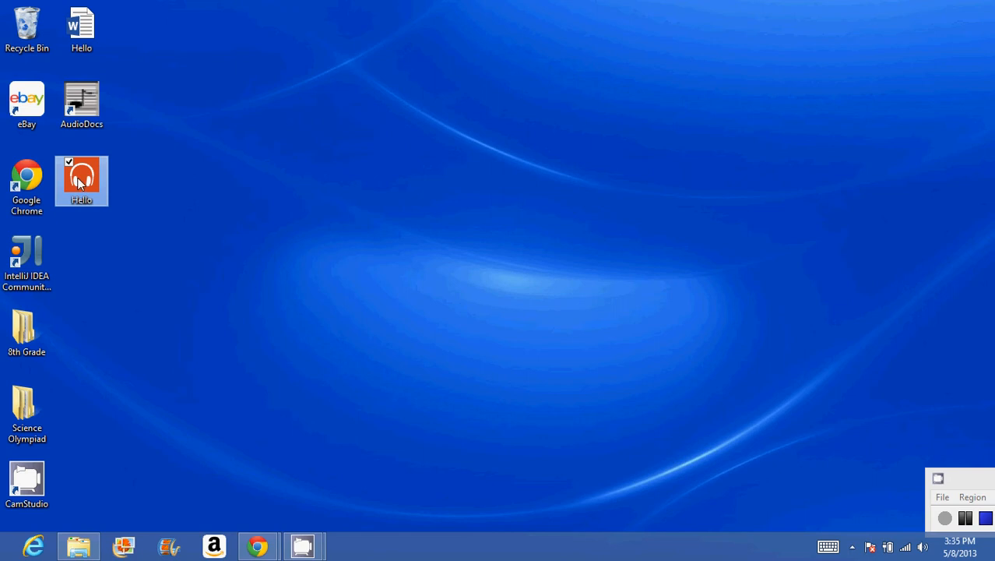
{"action": "mouse_move", "coordinate": [82, 174]}
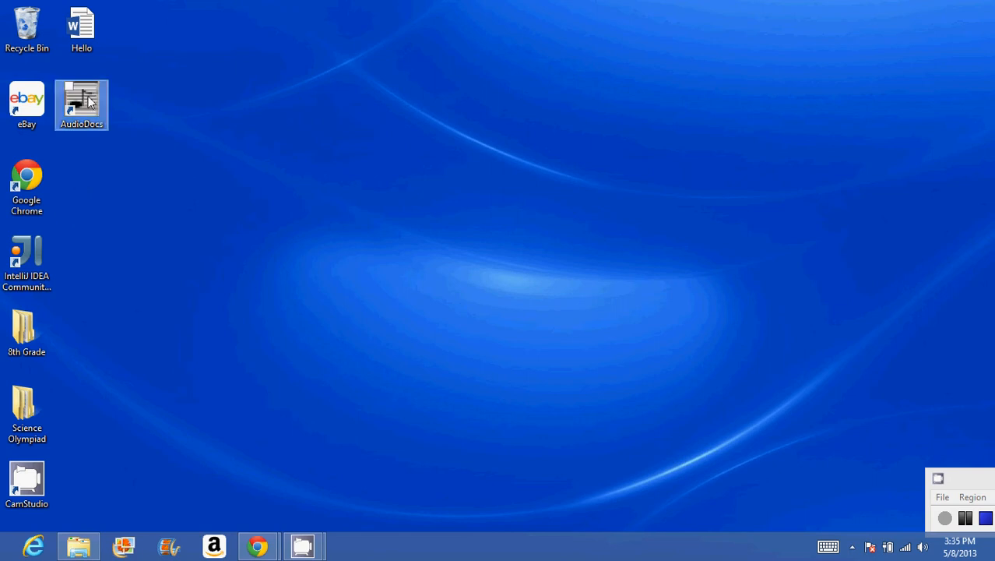
{"action": "double_click", "coordinate": [81, 104]}
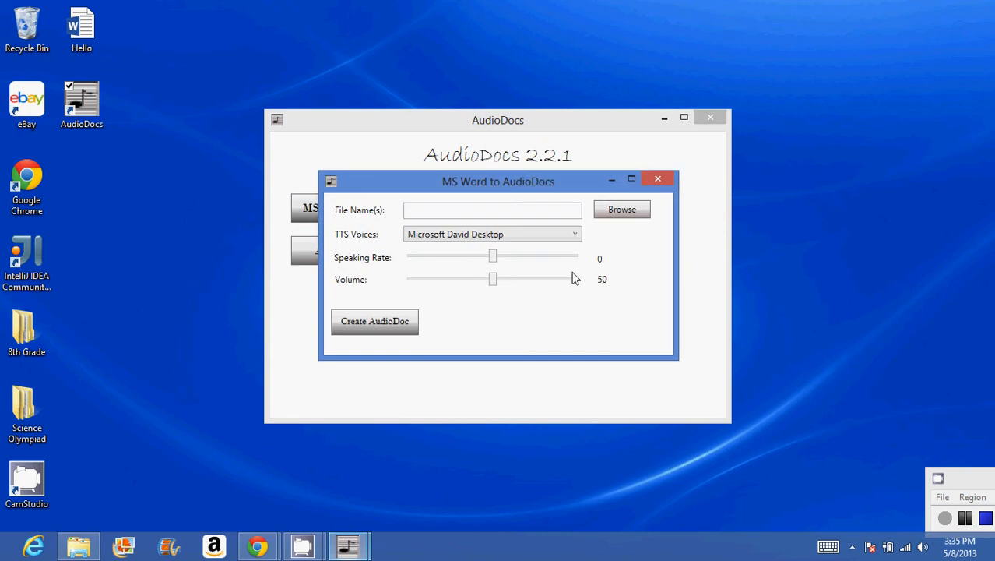
{"action": "left_click_drag", "start_coordinate": [492, 256], "coordinate": [565, 256]}
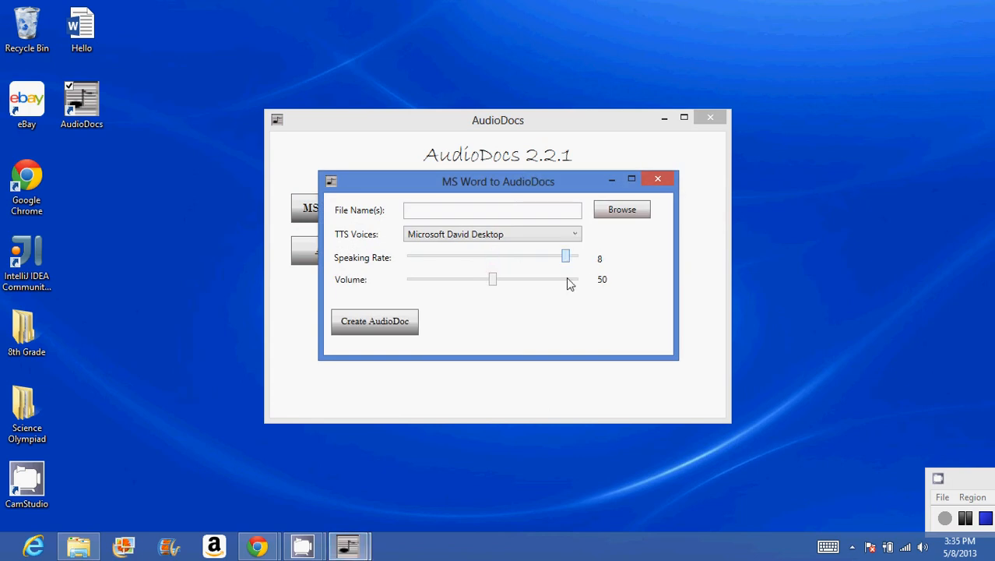
{"action": "left_click_drag", "start_coordinate": [565, 255], "coordinate": [426, 255]}
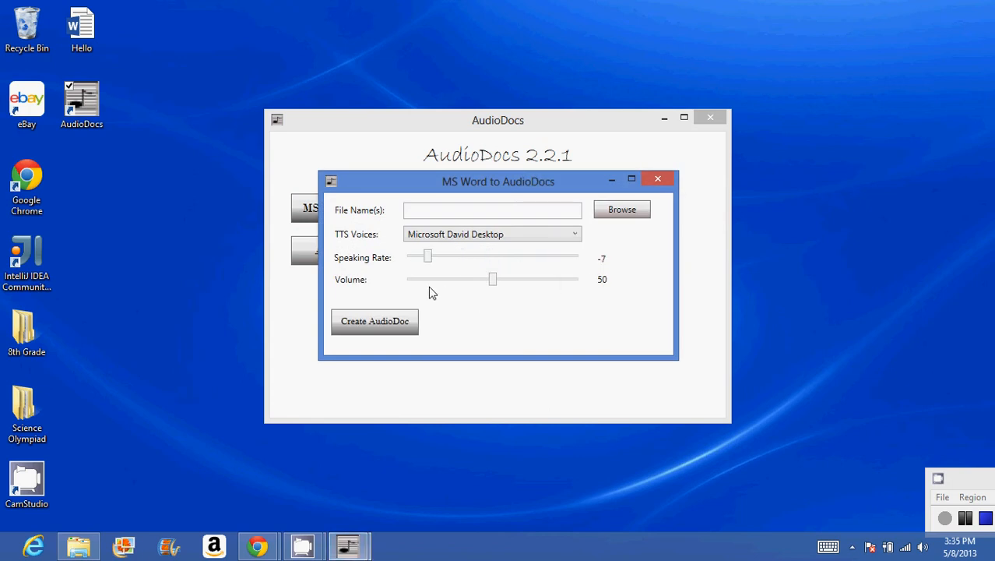
{"action": "left_click_drag", "start_coordinate": [492, 279], "coordinate": [548, 279]}
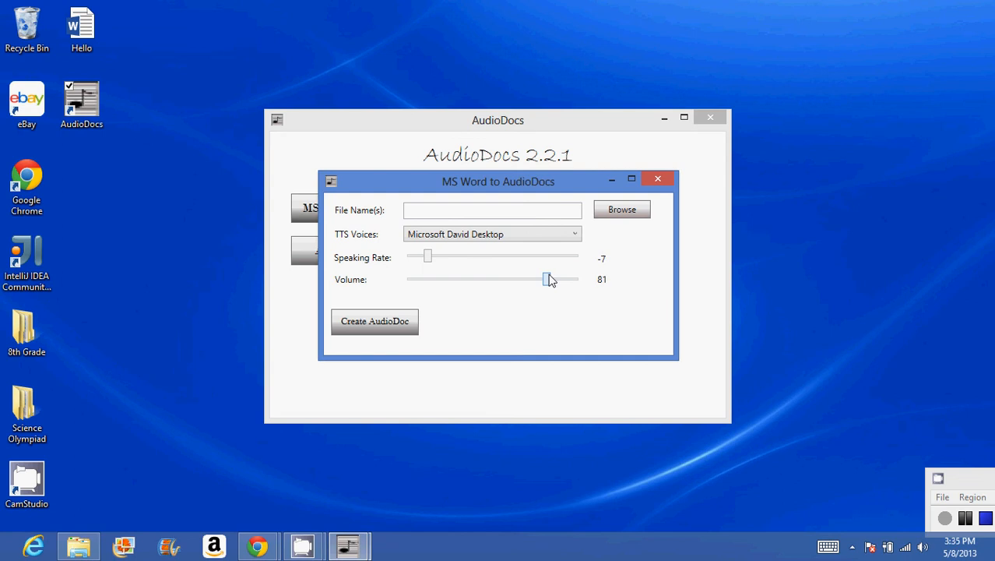
{"action": "left_click_drag", "start_coordinate": [545, 279], "coordinate": [407, 278]}
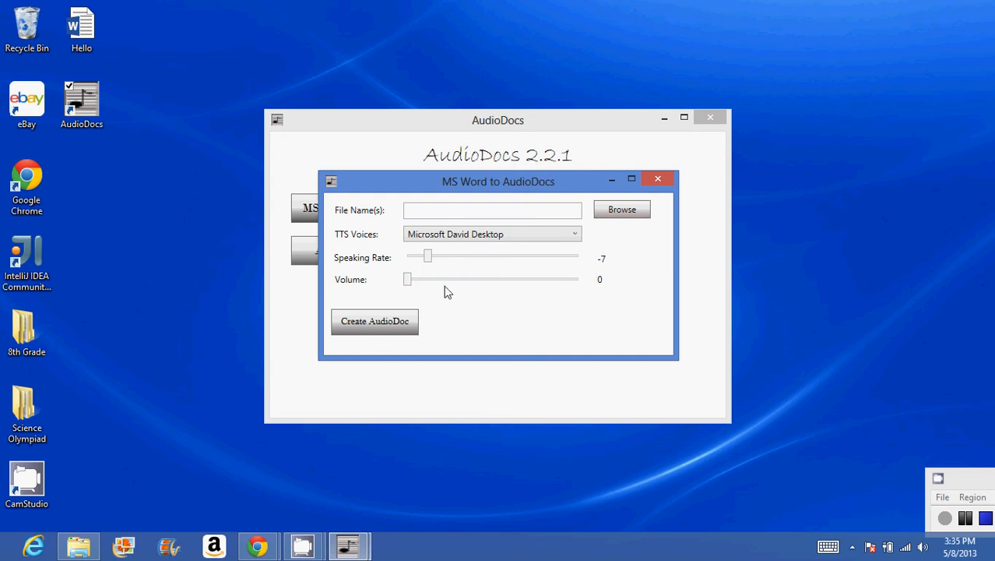
{"action": "left_click_drag", "start_coordinate": [408, 279], "coordinate": [418, 279]}
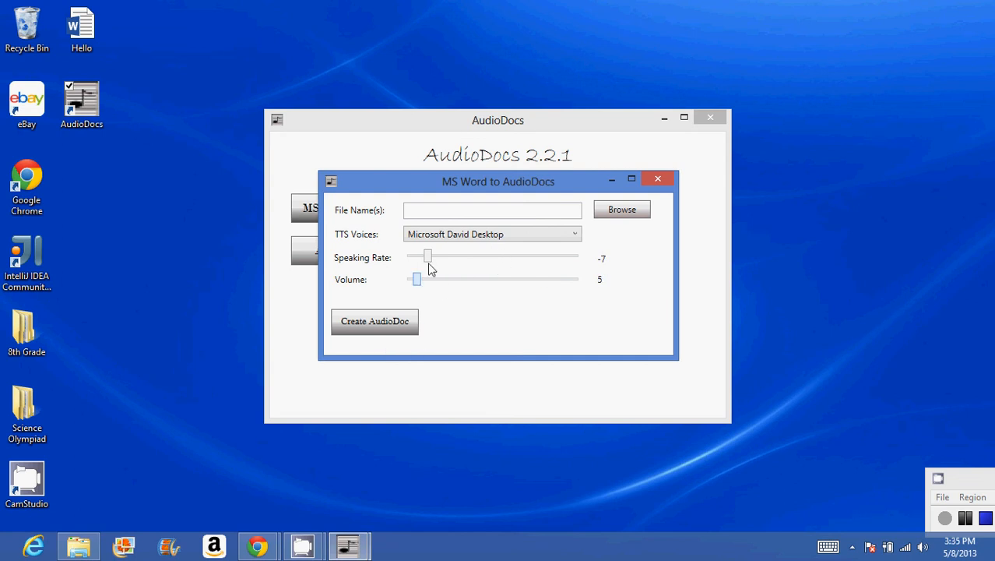
{"action": "left_click", "coordinate": [492, 234]}
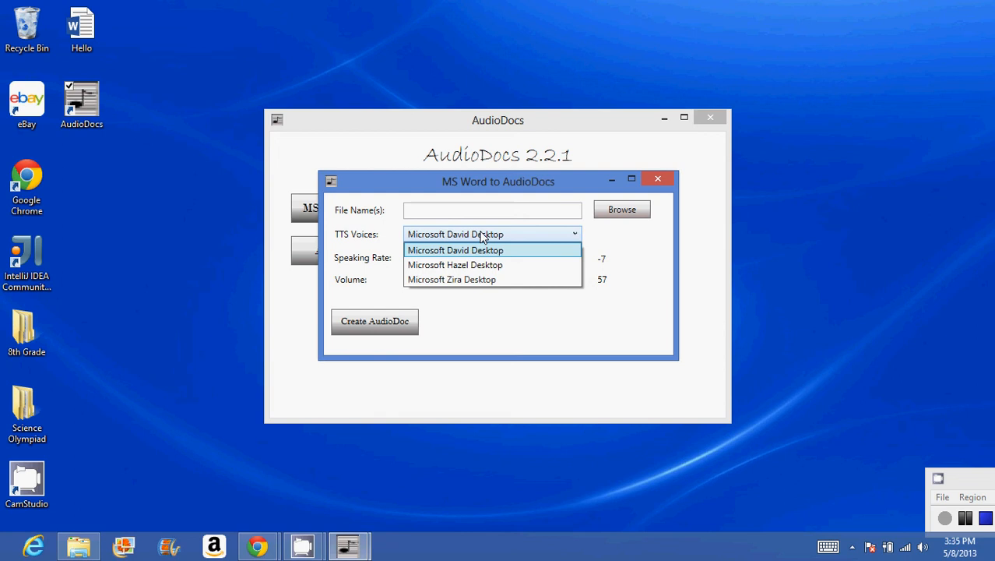
{"action": "left_click", "coordinate": [455, 264]}
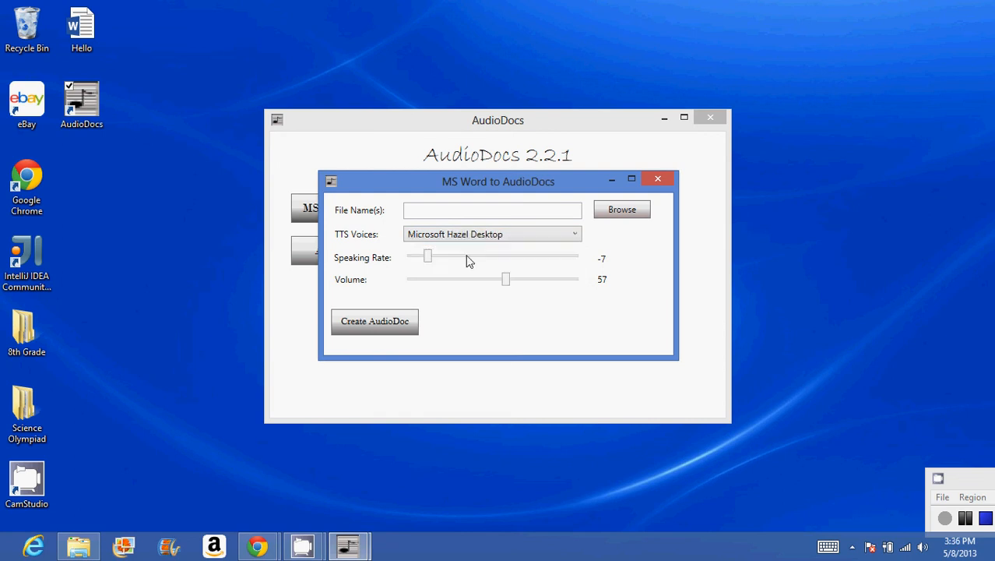
{"action": "mouse_move", "coordinate": [457, 277]}
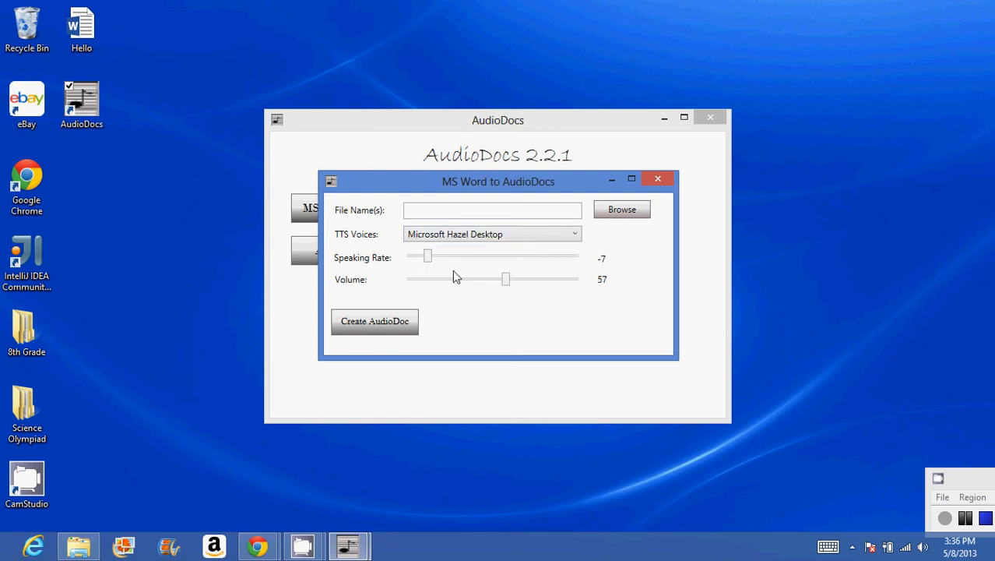
{"action": "left_click", "coordinate": [492, 233]}
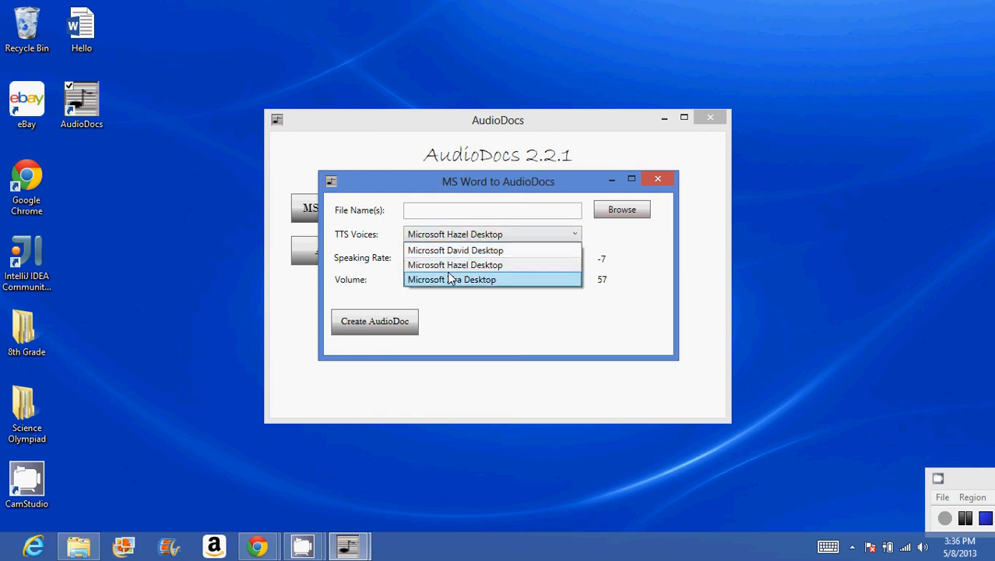
{"action": "left_click", "coordinate": [657, 179]}
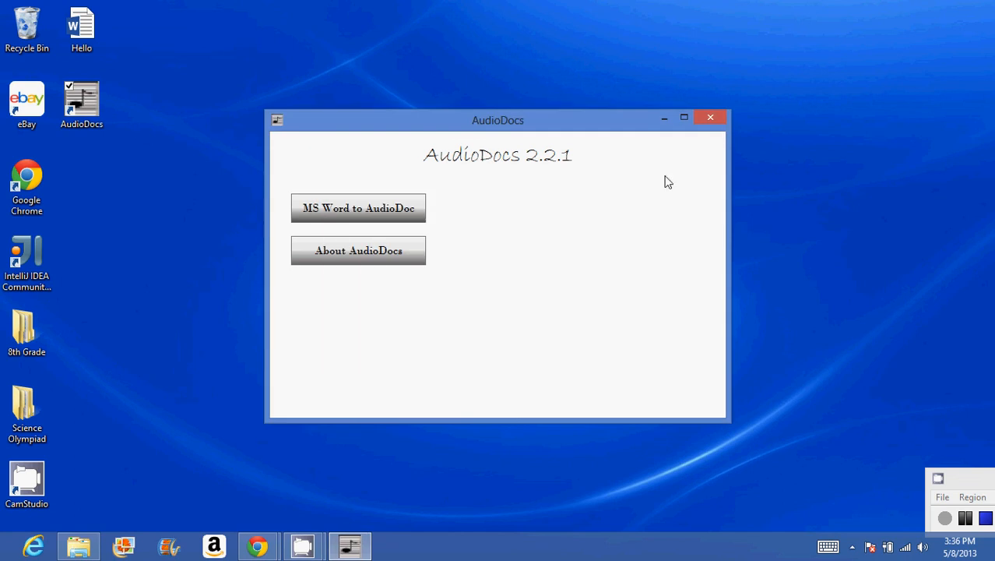
{"action": "left_click", "coordinate": [710, 118]}
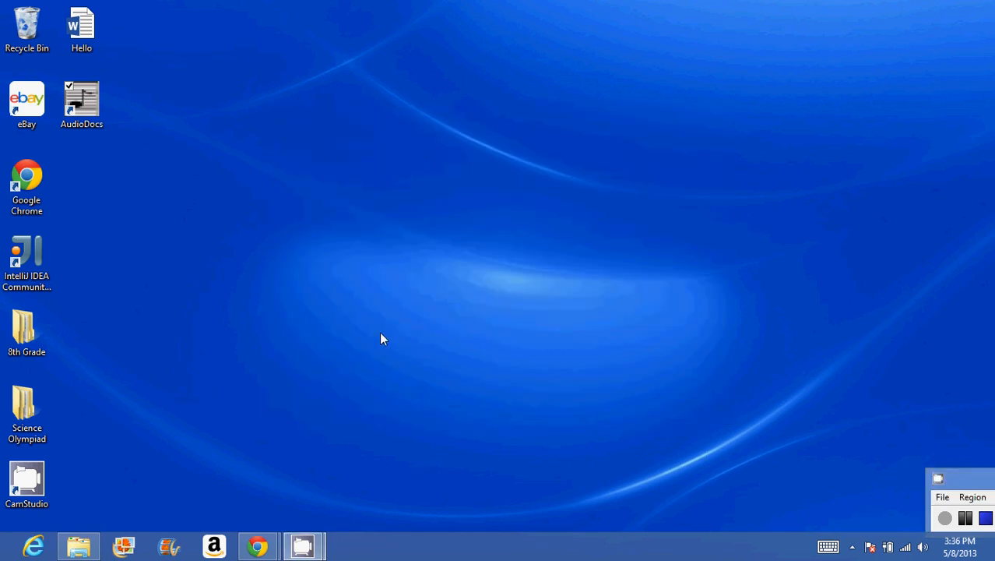